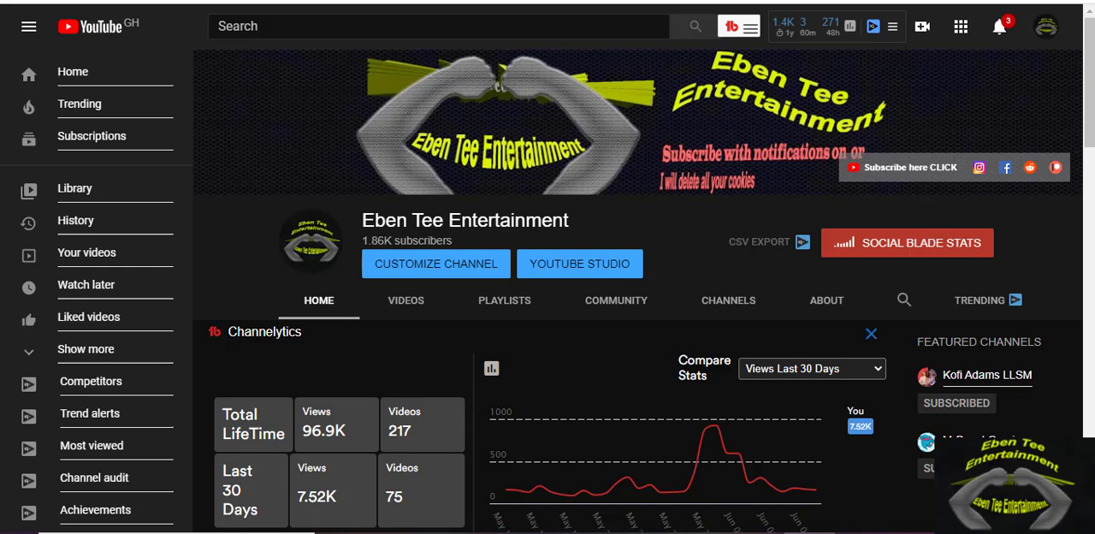
pyautogui.moveTo(1065, 289)
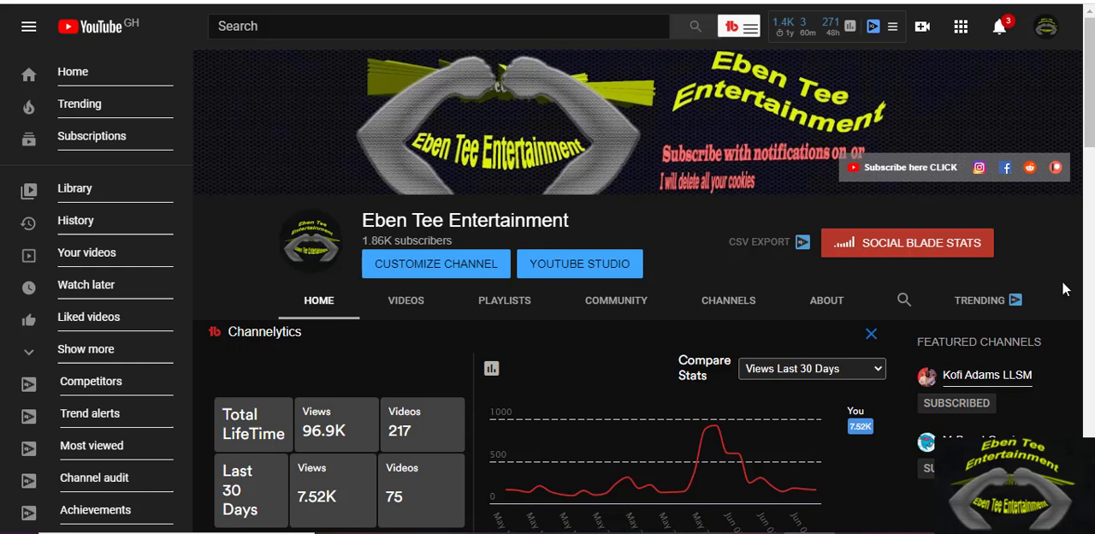
pyautogui.moveTo(1044, 34)
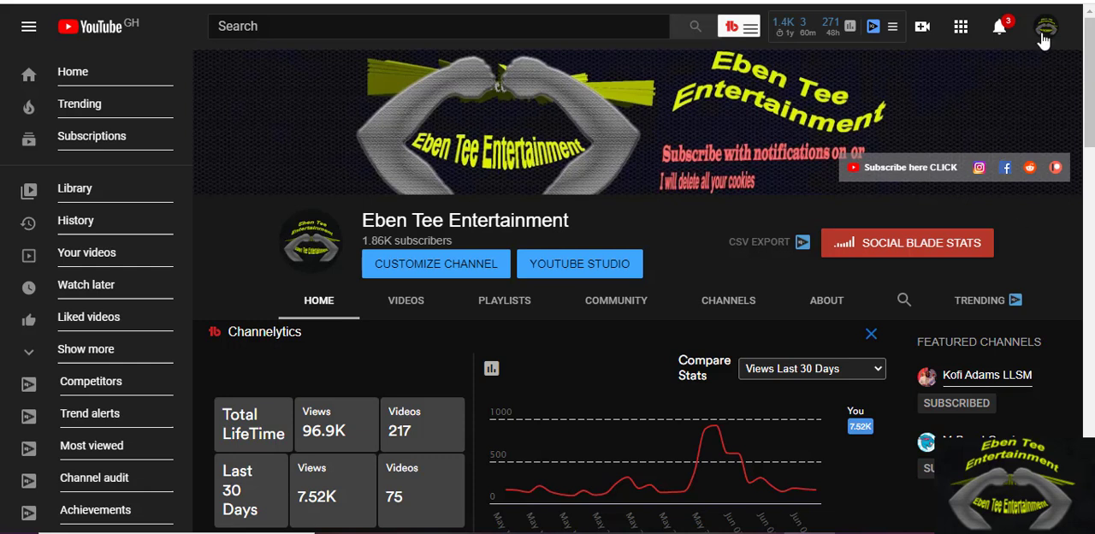
pyautogui.moveTo(1048, 47)
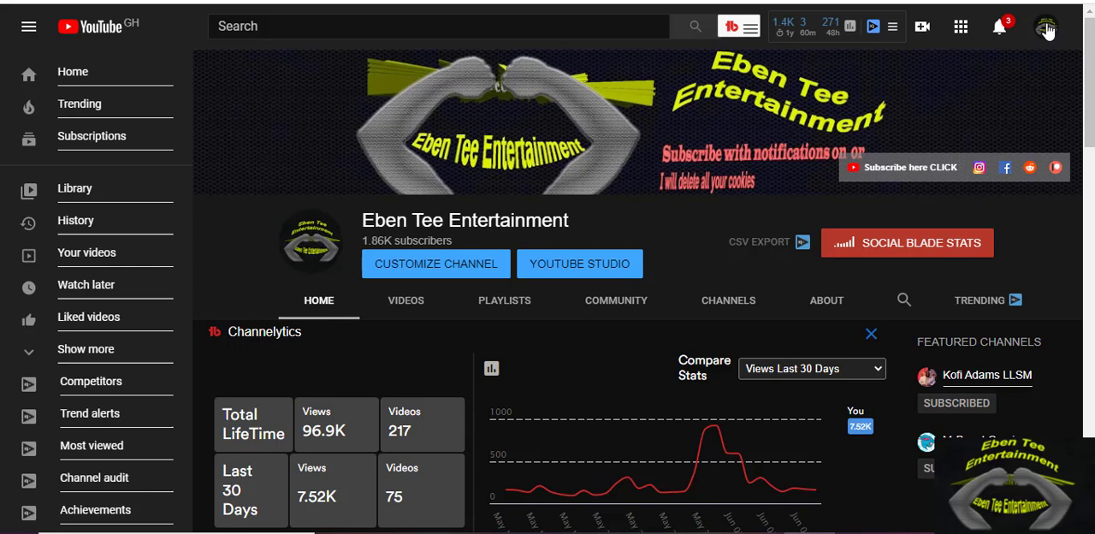
pyautogui.moveTo(1047, 34)
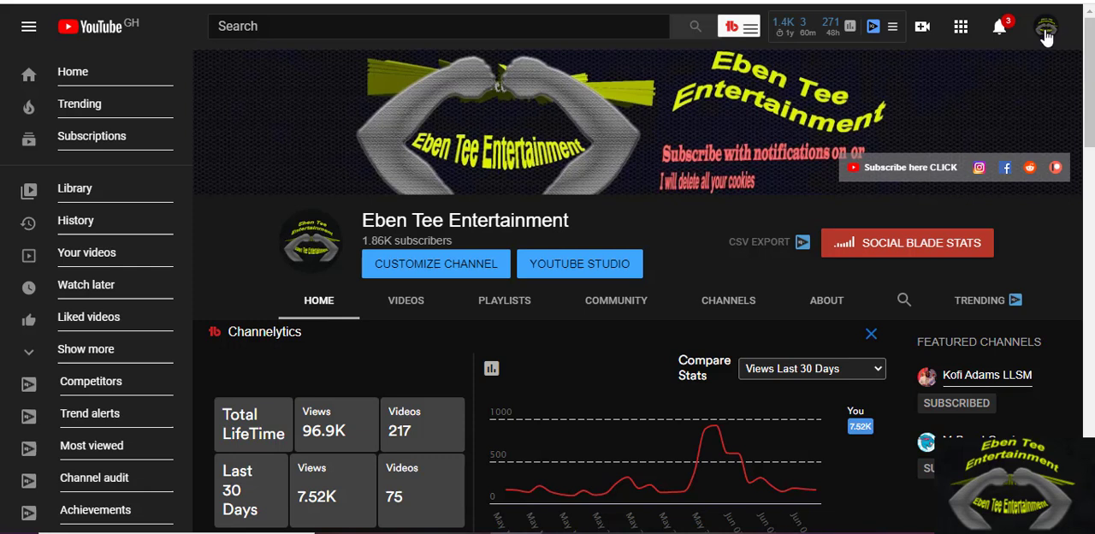
# Open the Eben Tee Entertainment channel dashboard in YouTube Studio.
pyautogui.click(1046, 26)
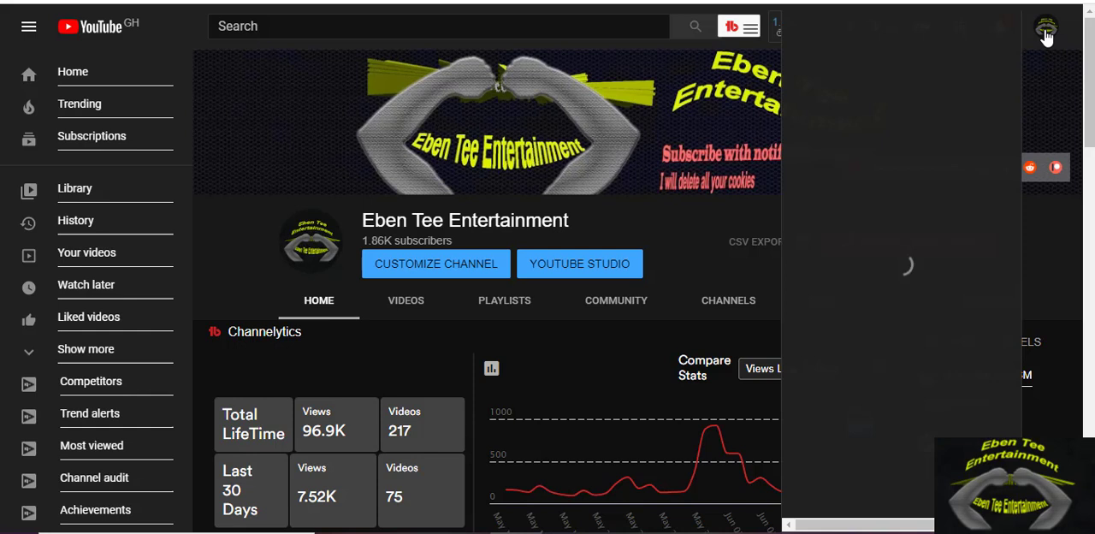
pyautogui.moveTo(992, 185)
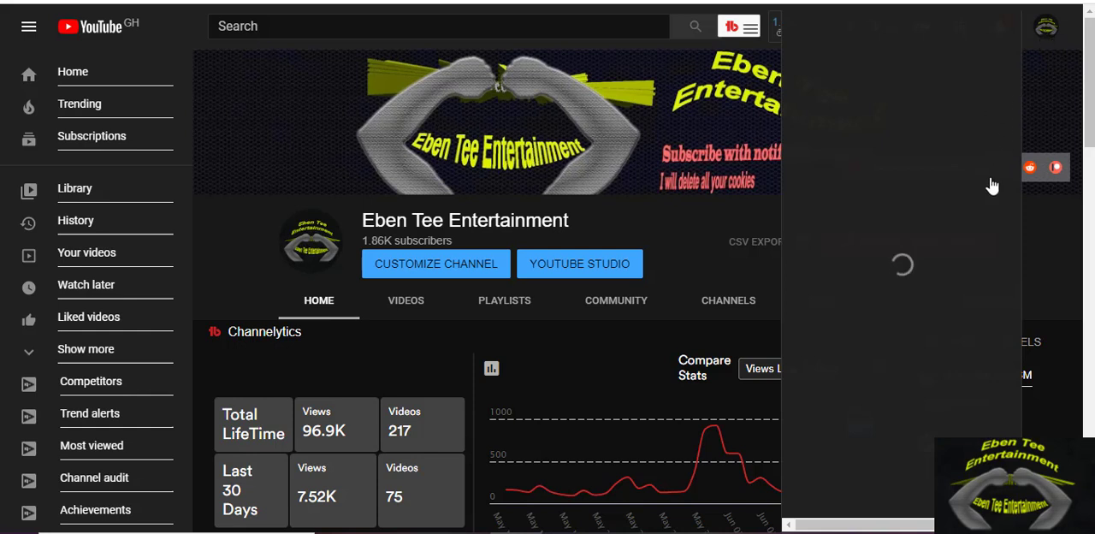
pyautogui.click(1046, 25)
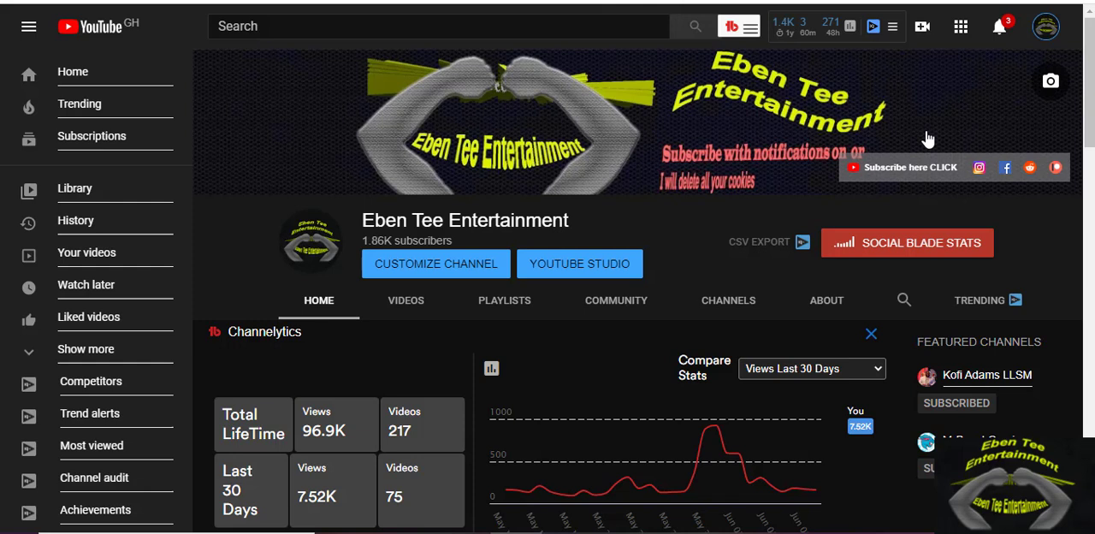
pyautogui.click(579, 263)
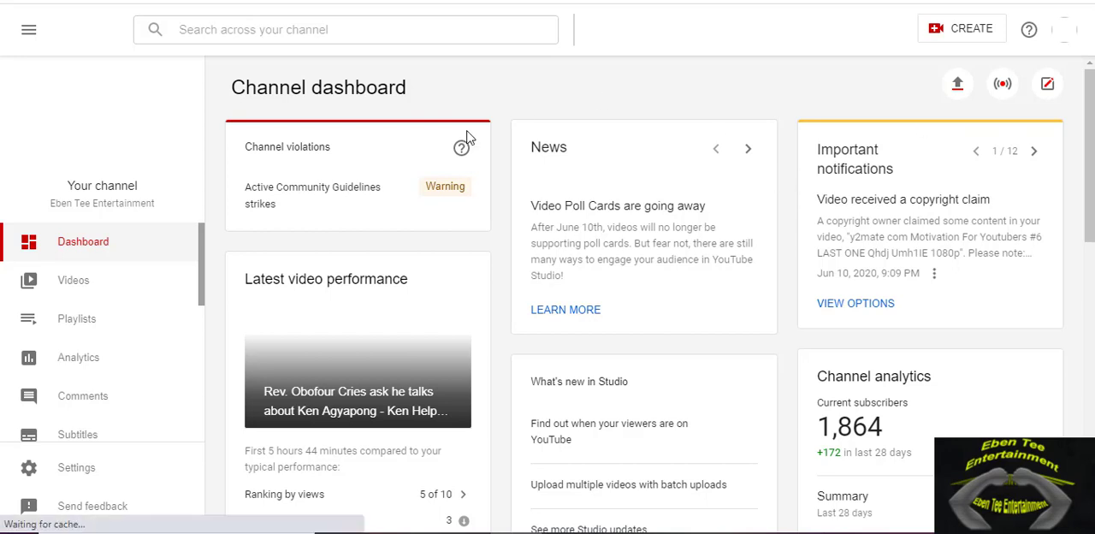
pyautogui.moveTo(781, 102)
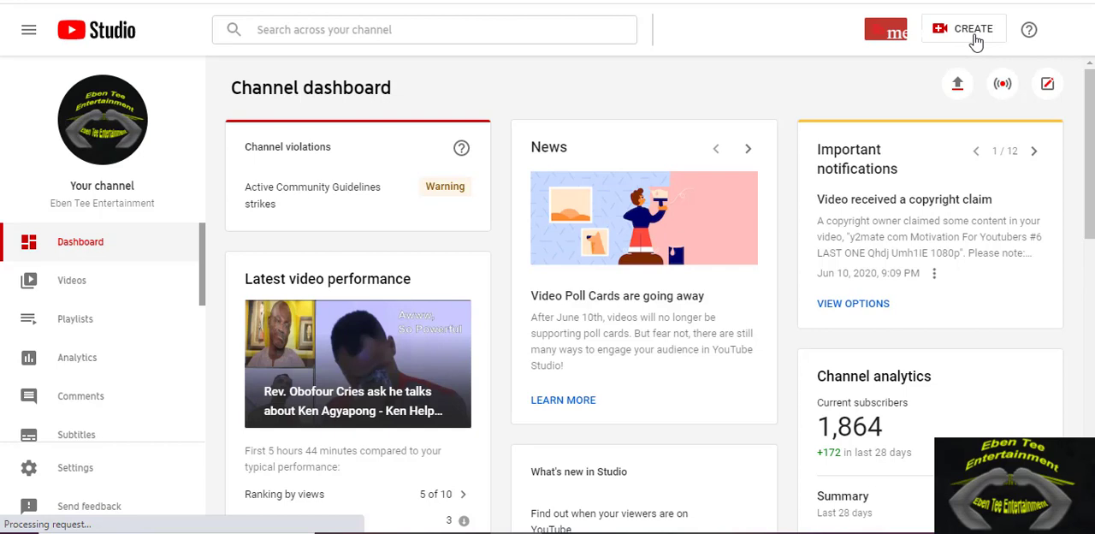
pyautogui.moveTo(976, 131)
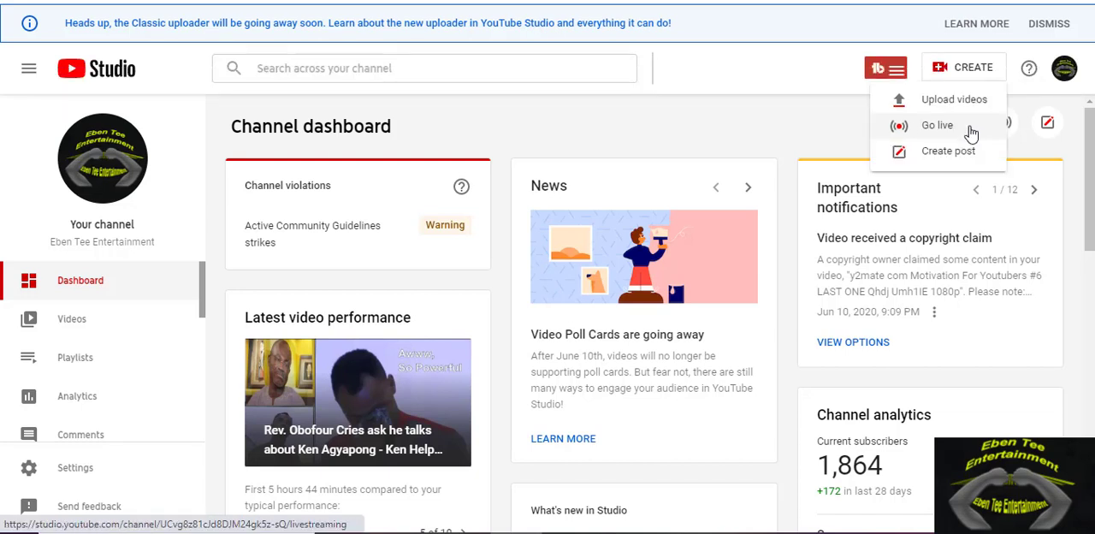
pyautogui.moveTo(953, 99)
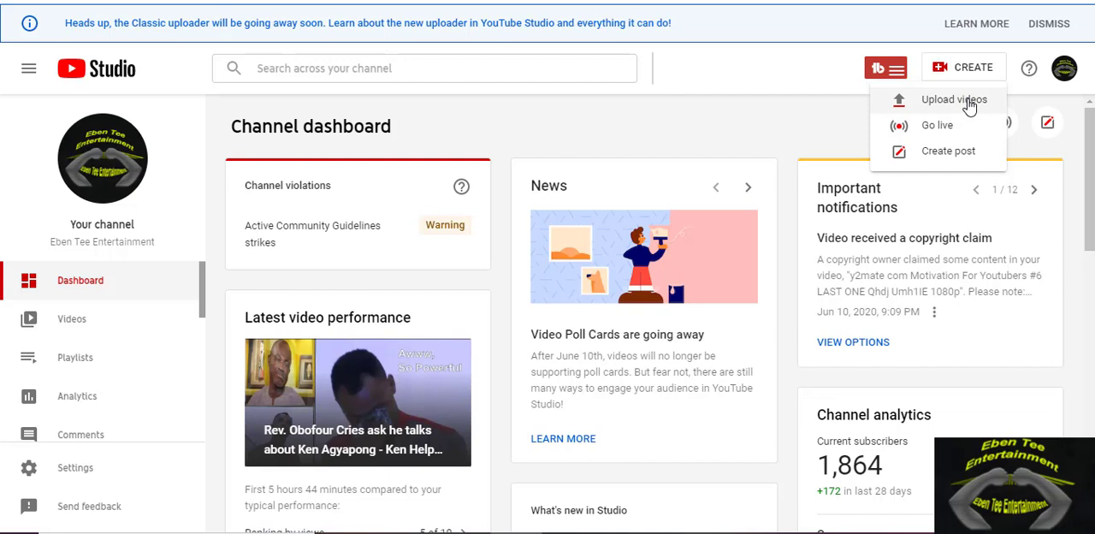
# Choose Upload videos and launch the file picker with Select Files.
pyautogui.click(952, 99)
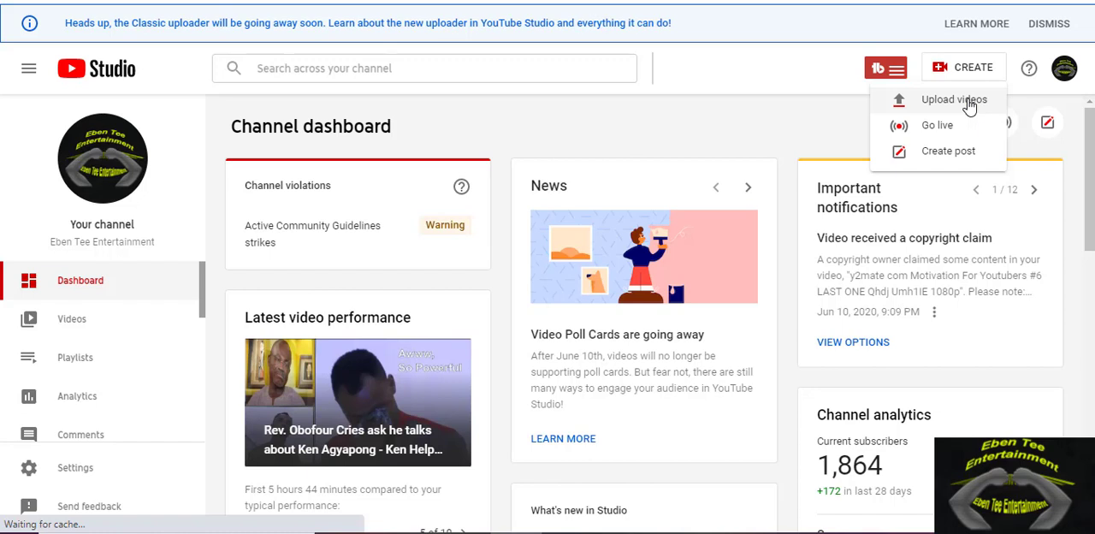
pyautogui.click(953, 99)
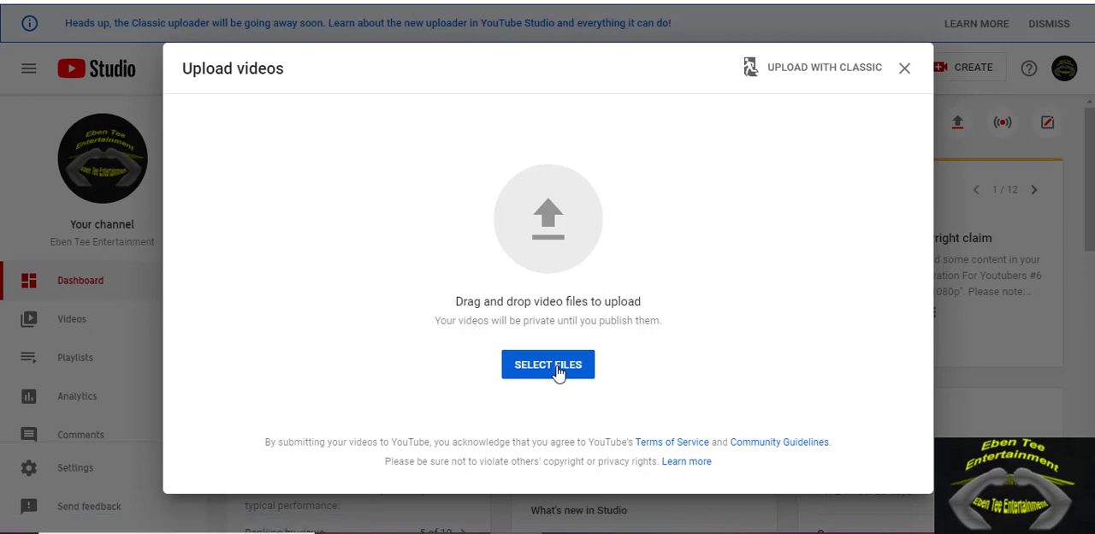
pyautogui.click(547, 364)
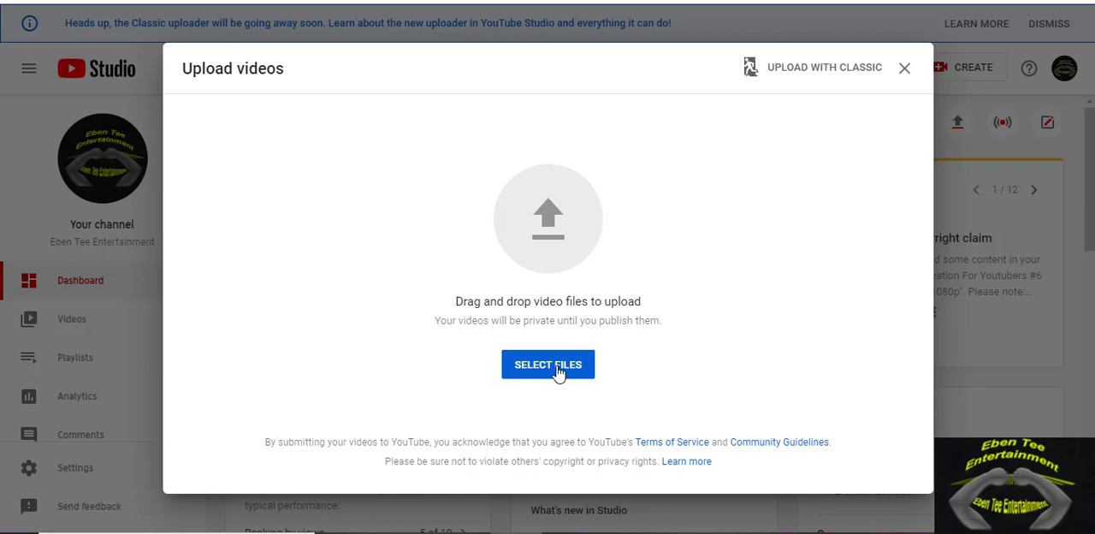
pyautogui.click(548, 363)
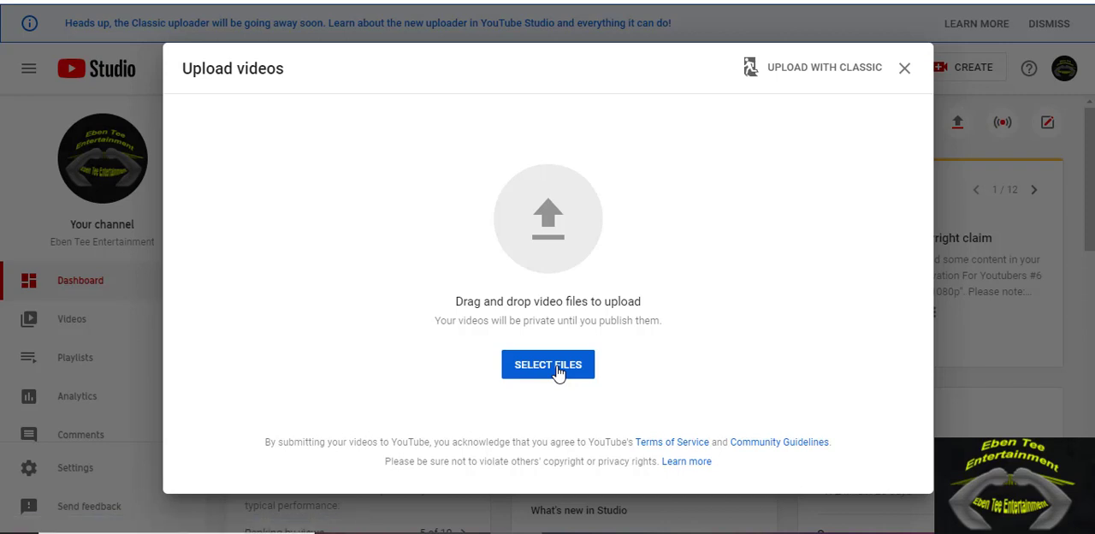
pyautogui.click(548, 364)
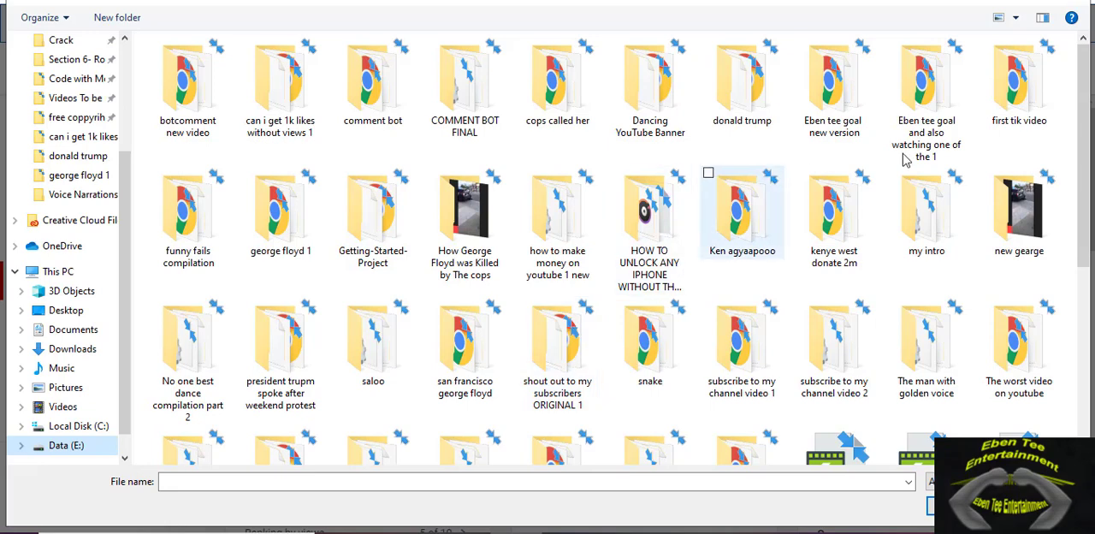
# In the Dancing YouTube Banner folder, select both MP4 videos, including 'can i get 1k likes'.
pyautogui.click(649, 82)
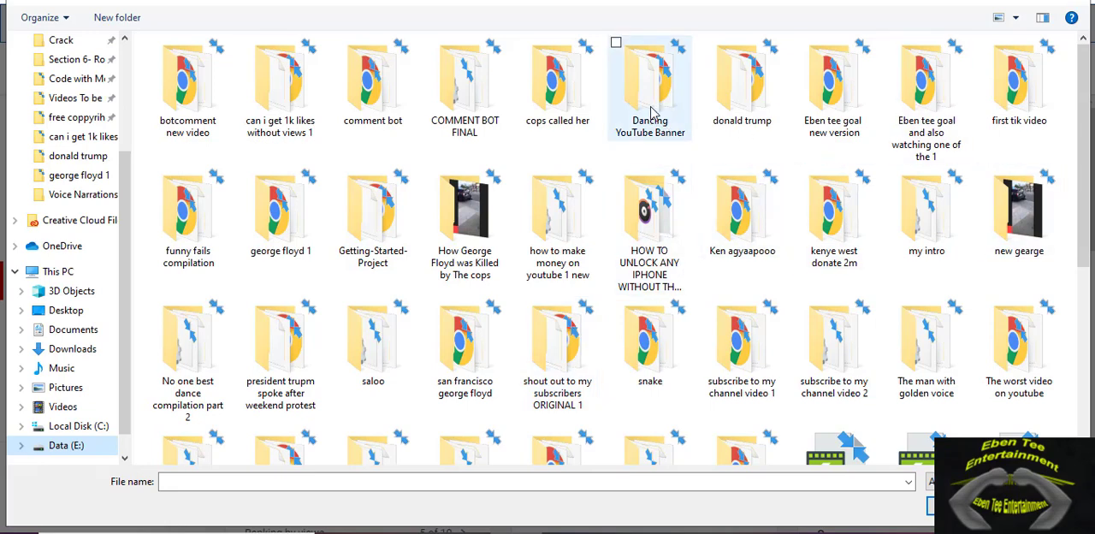
pyautogui.doubleClick(650, 77)
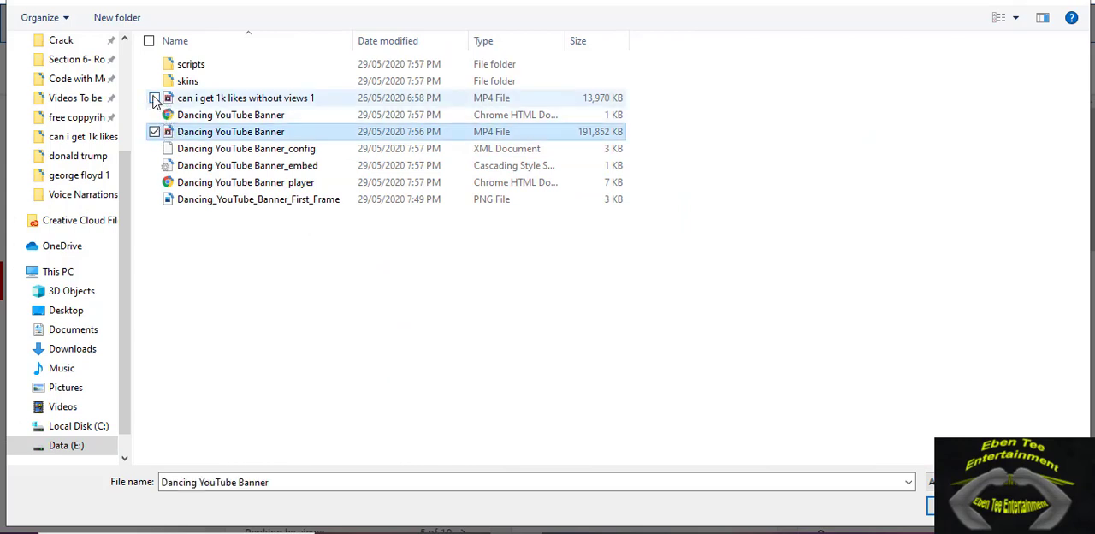
pyautogui.click(154, 97)
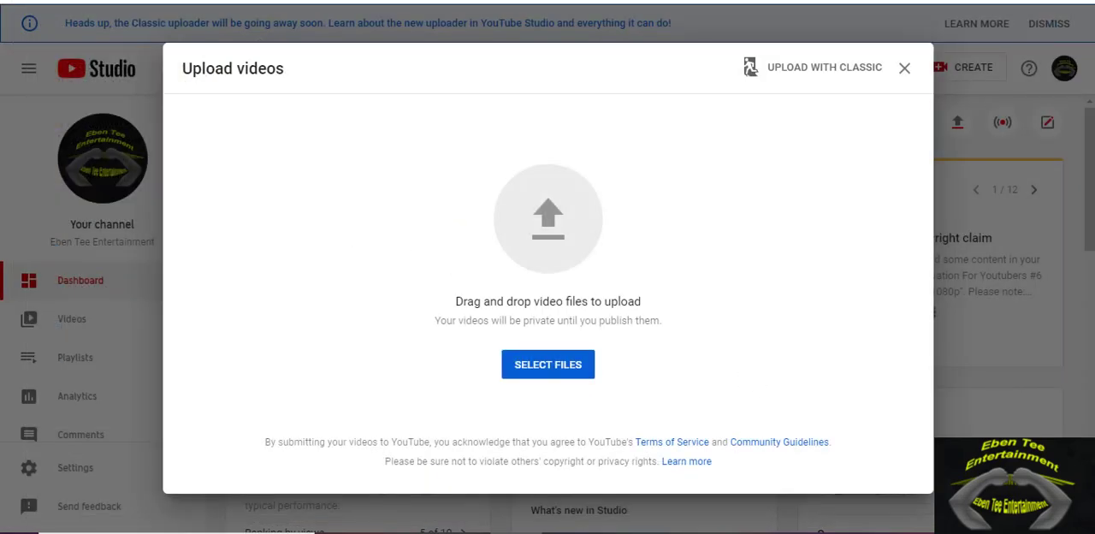
# Confirm the two selected videos and close the Upload videos window.
pyautogui.click(547, 363)
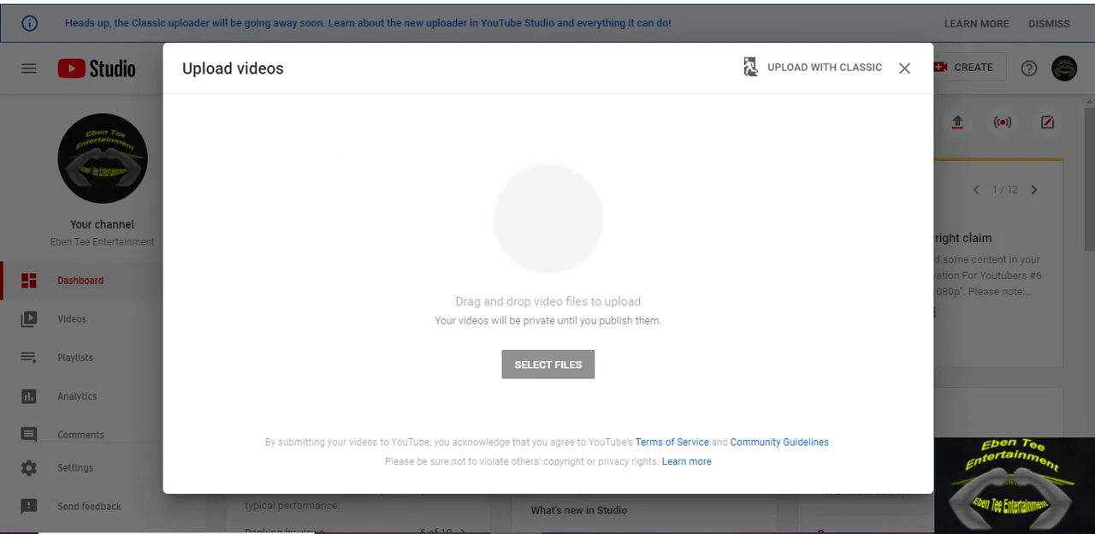
pyautogui.click(904, 67)
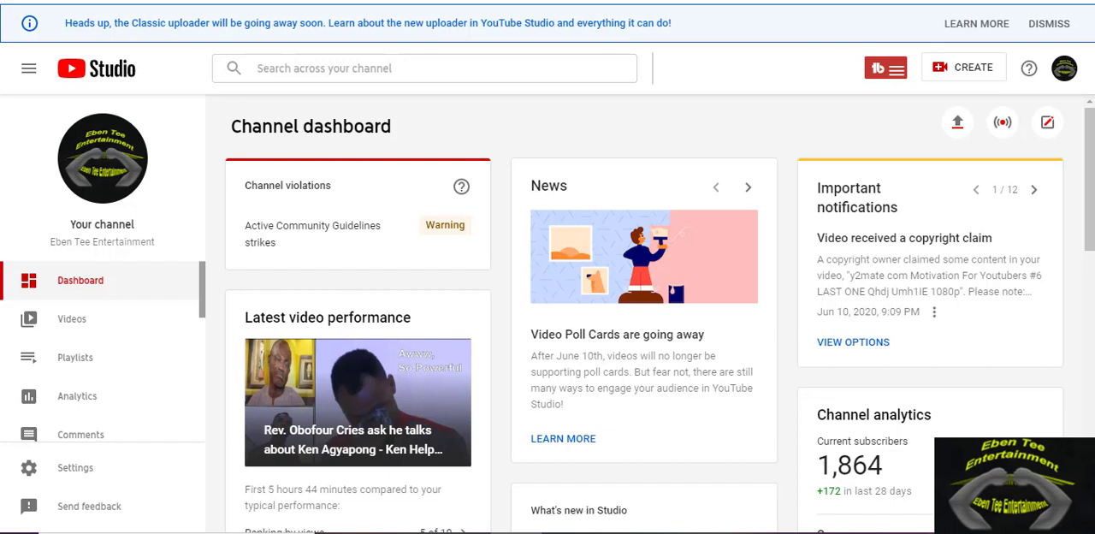
# Check both uploads' progress, then open the Videos list showing the 99% processed draft.
pyautogui.click(956, 121)
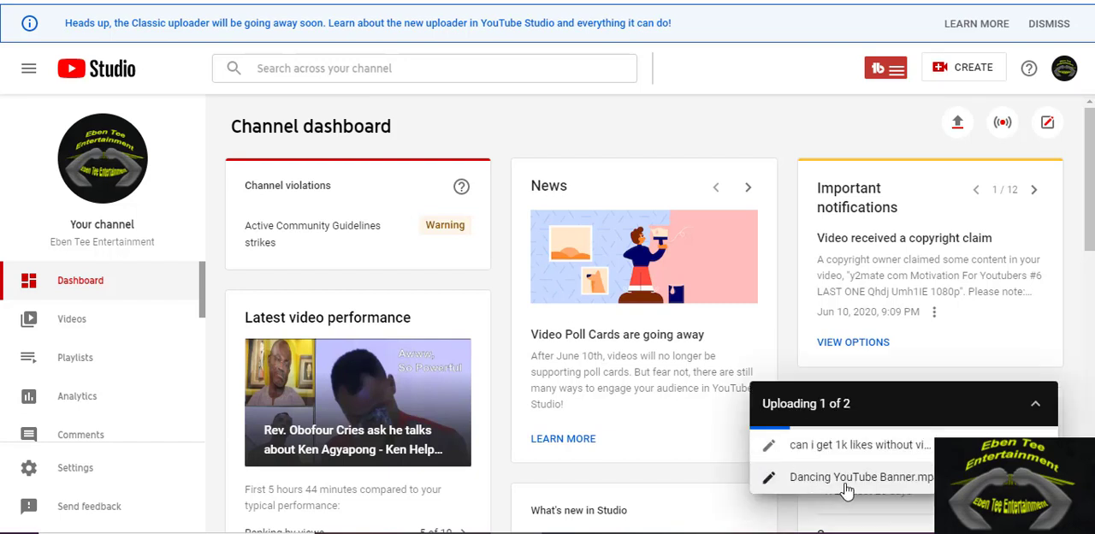
pyautogui.moveTo(727, 224)
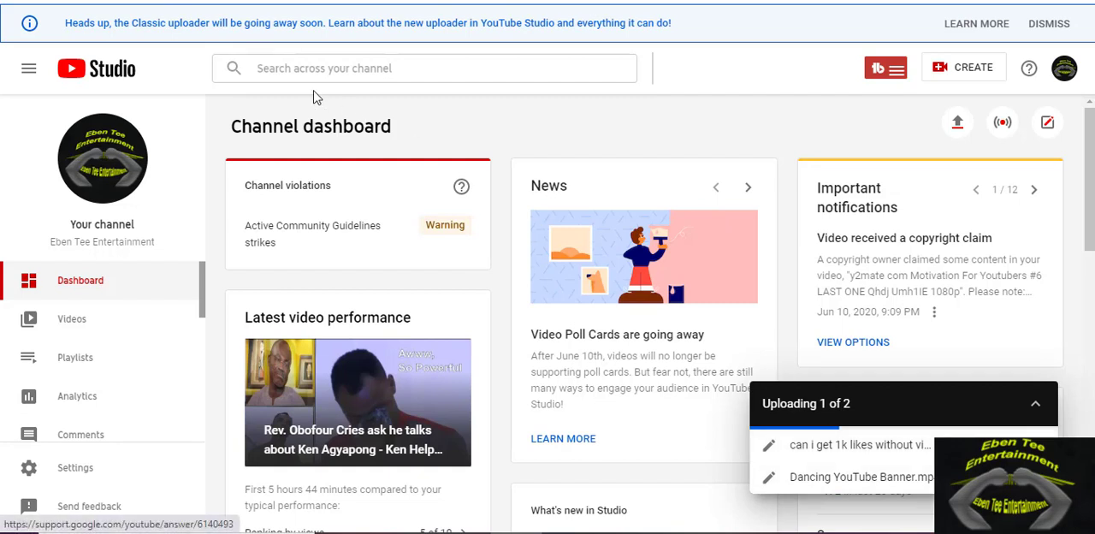
pyautogui.moveTo(770, 379)
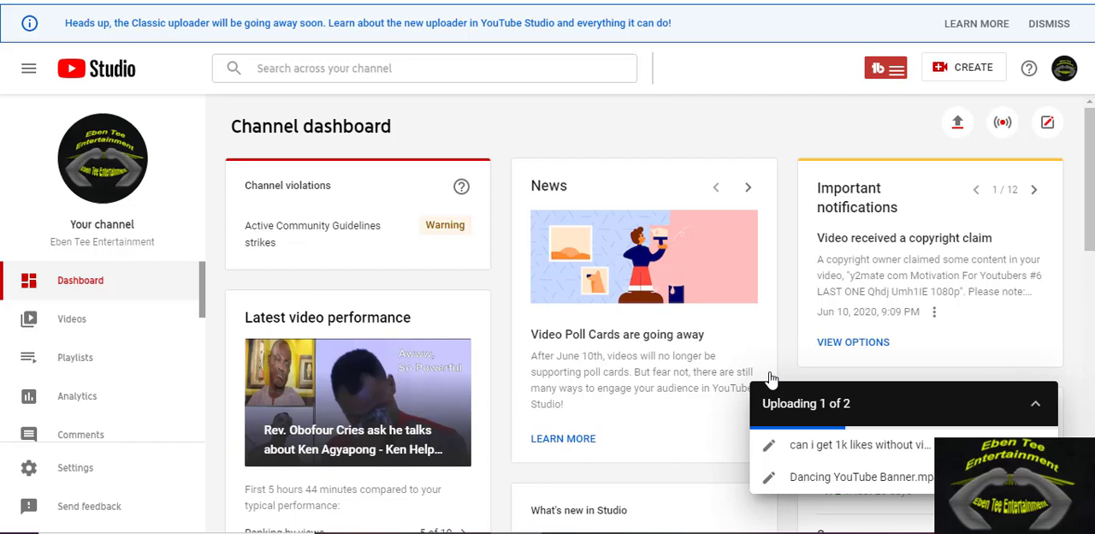
pyautogui.moveTo(479, 135)
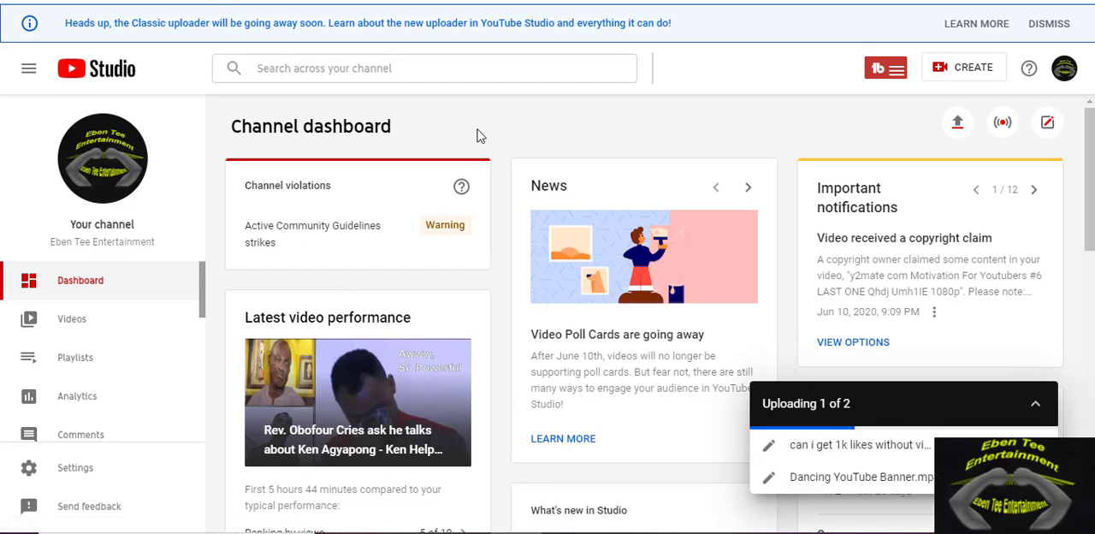
pyautogui.click(72, 318)
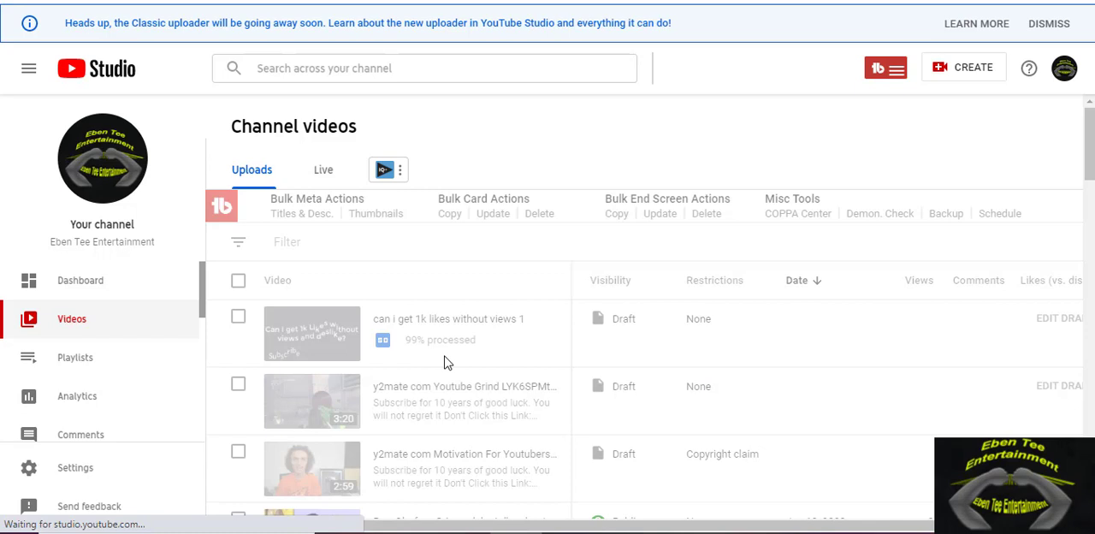
pyautogui.moveTo(924, 372)
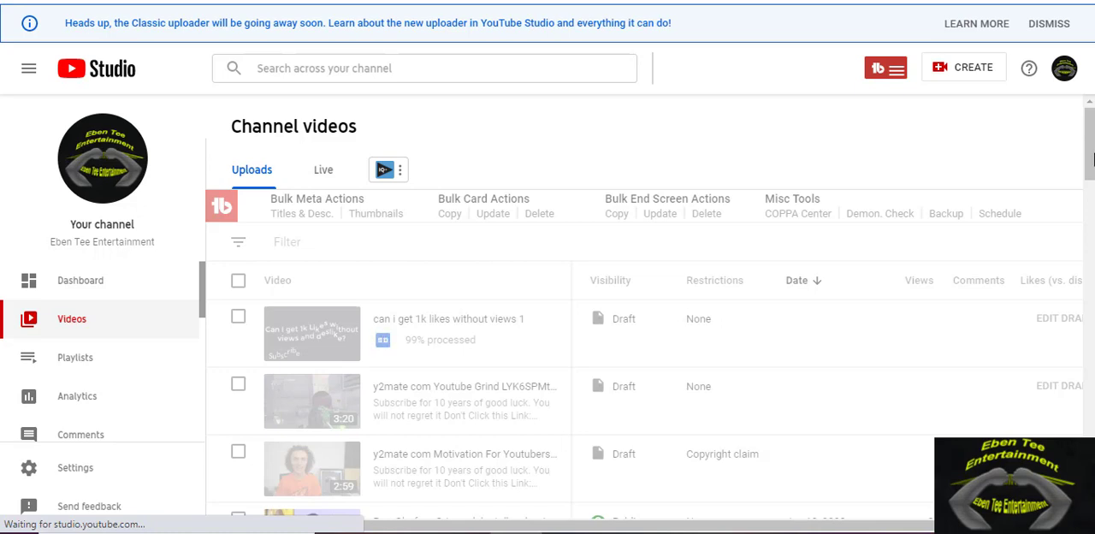
# Go to the Dashboard to view the 'Uploading 2 of 2' progress panel.
pyautogui.click(80, 280)
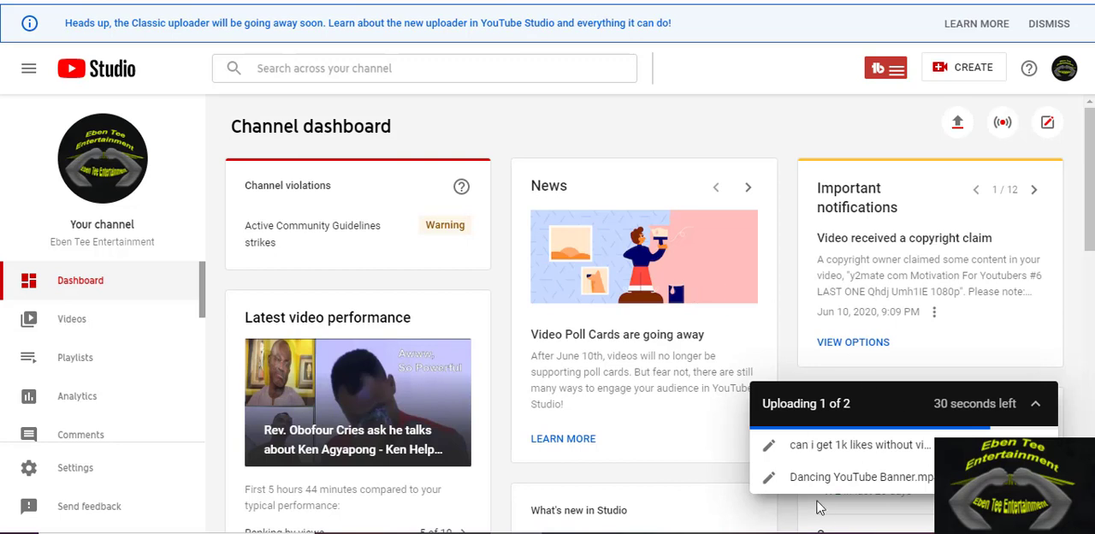
pyautogui.moveTo(666, 274)
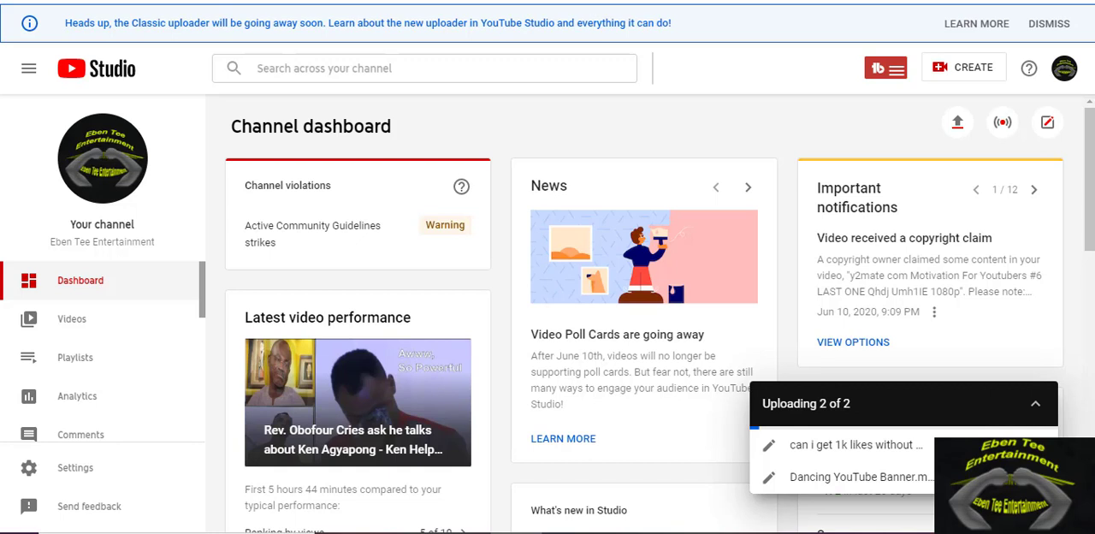
# Open Videos and scroll to the 'Processing abandoned' duplicate 'can i get 1k likes' upload.
pyautogui.click(71, 318)
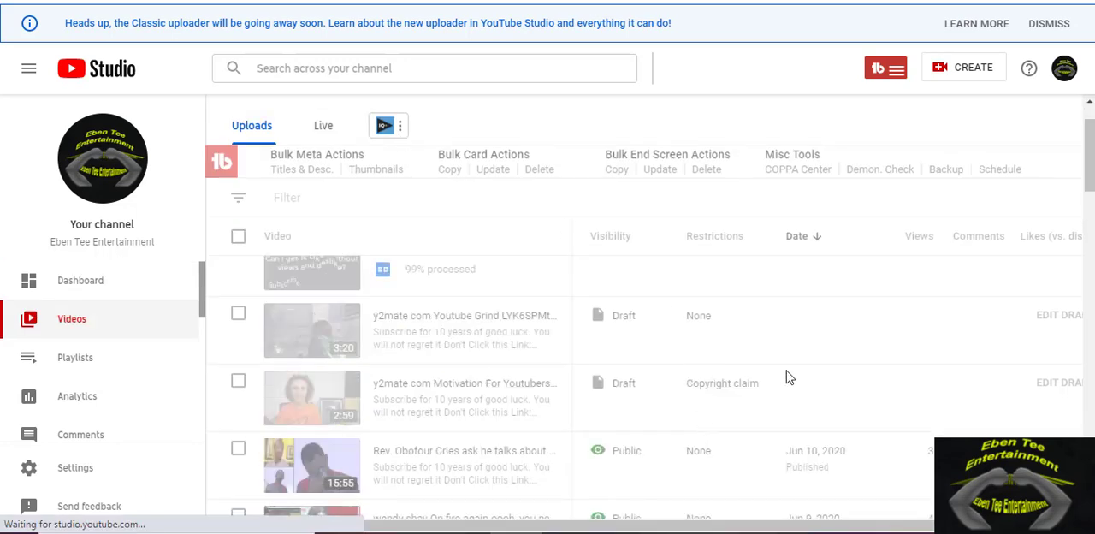
pyautogui.moveTo(707, 398)
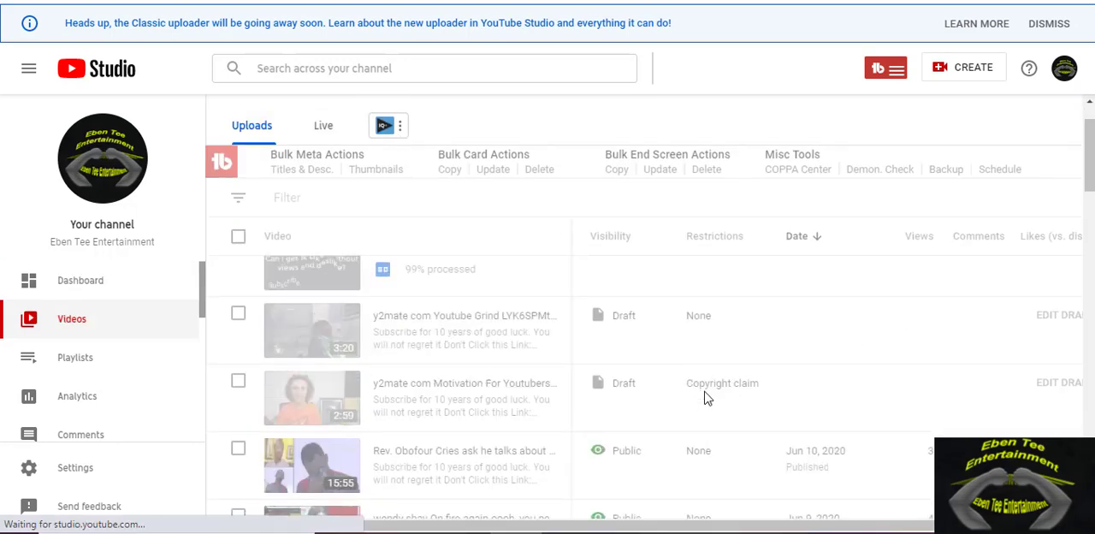
pyautogui.moveTo(719, 389)
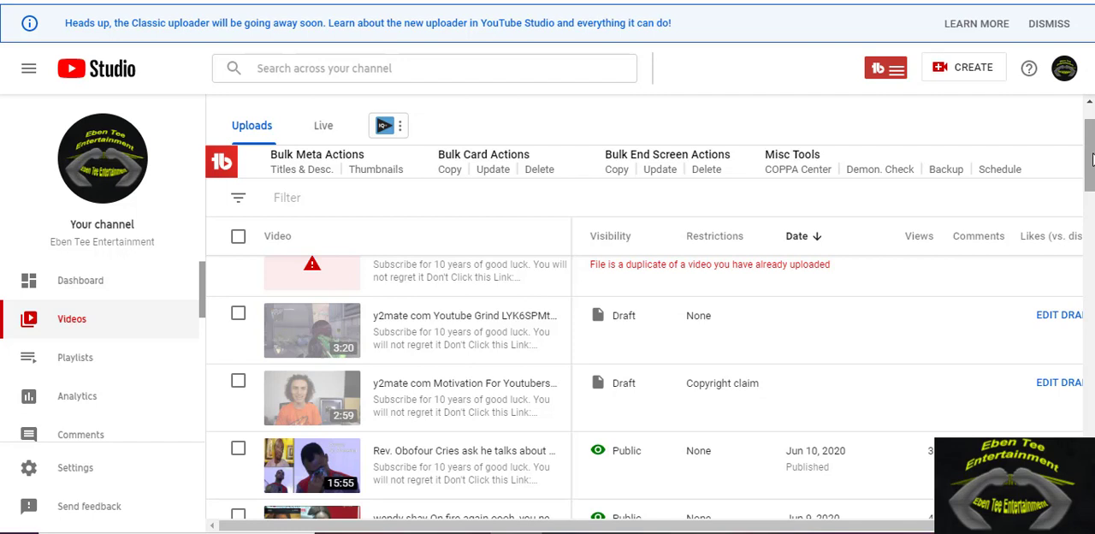
pyautogui.scroll(-3)
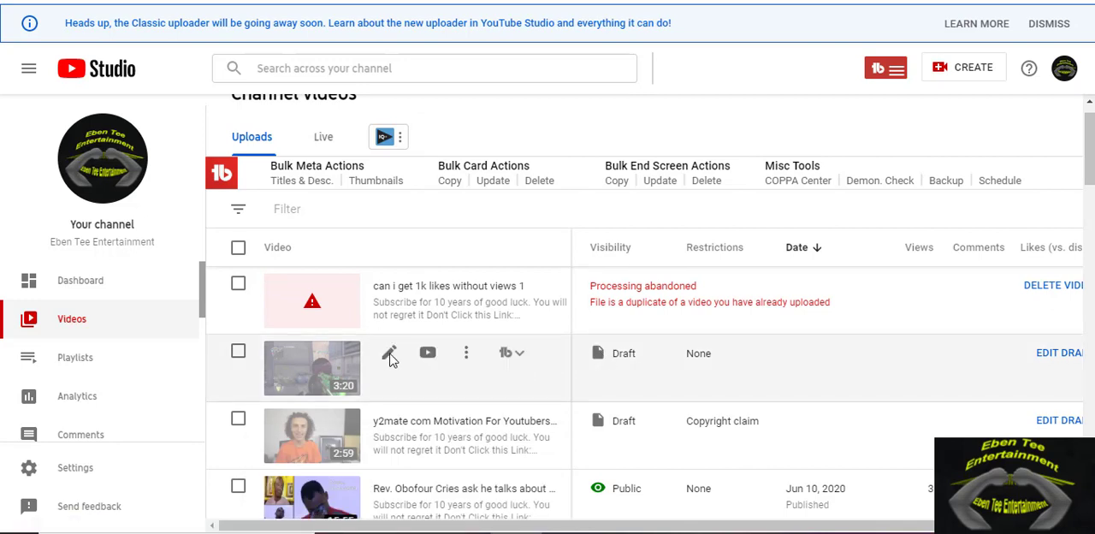
pyautogui.moveTo(389, 352)
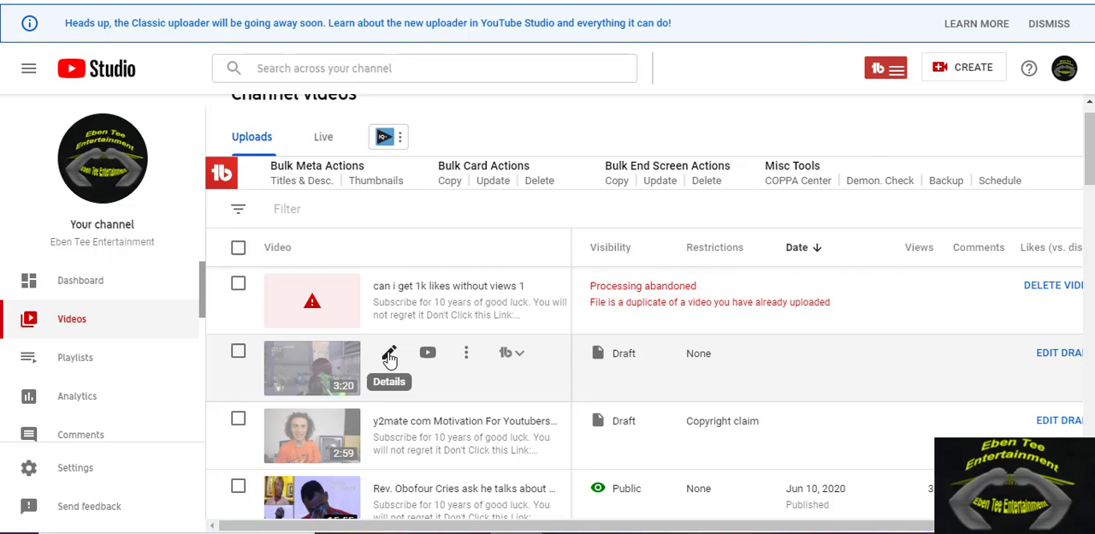
# Open the Youtube Grind draft's Details editor, then save and close it.
pyautogui.click(389, 352)
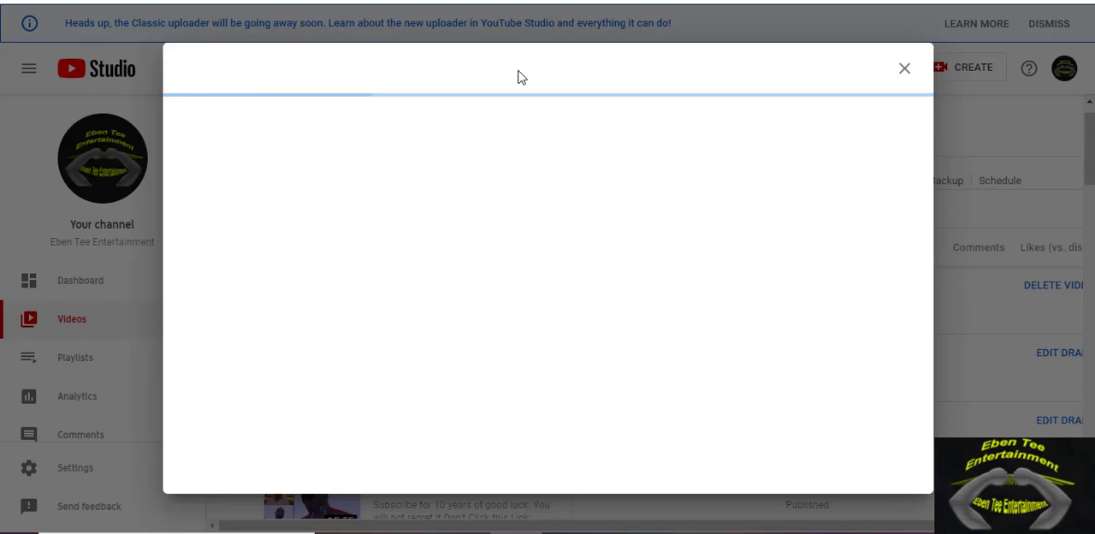
pyautogui.moveTo(468, 62)
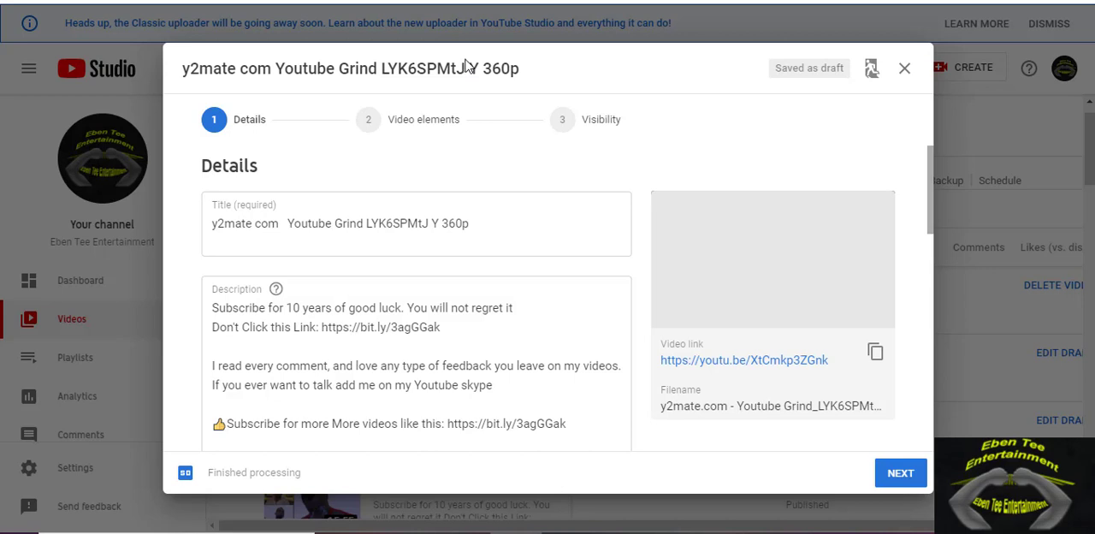
pyautogui.moveTo(332, 240)
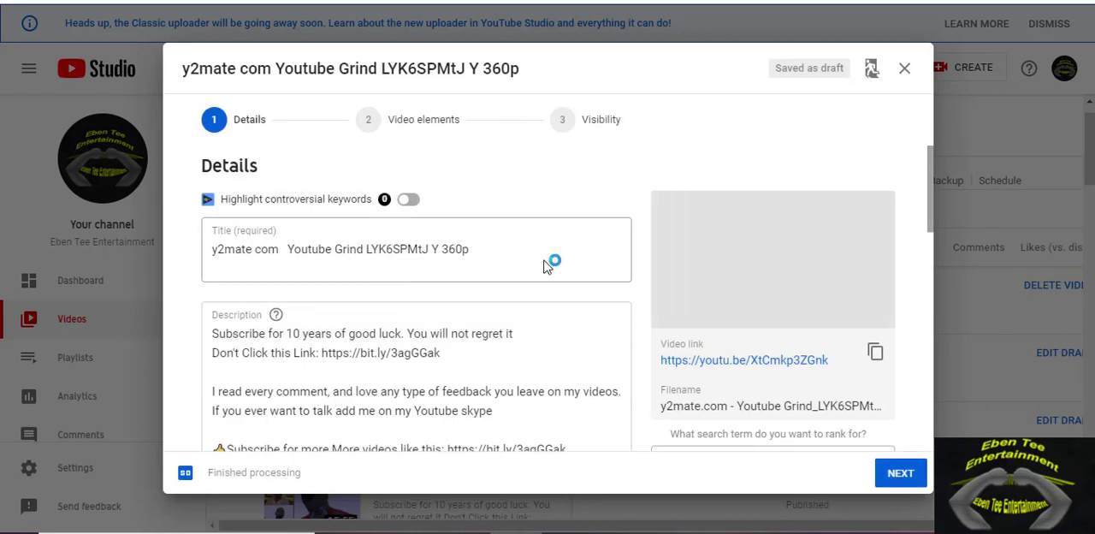
pyautogui.moveTo(588, 286)
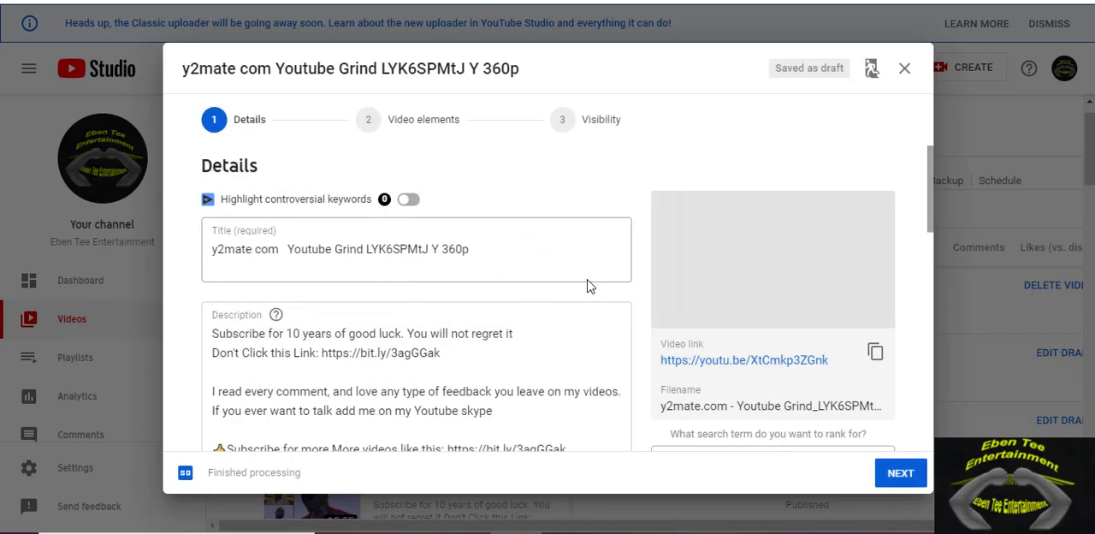
pyautogui.moveTo(879, 207)
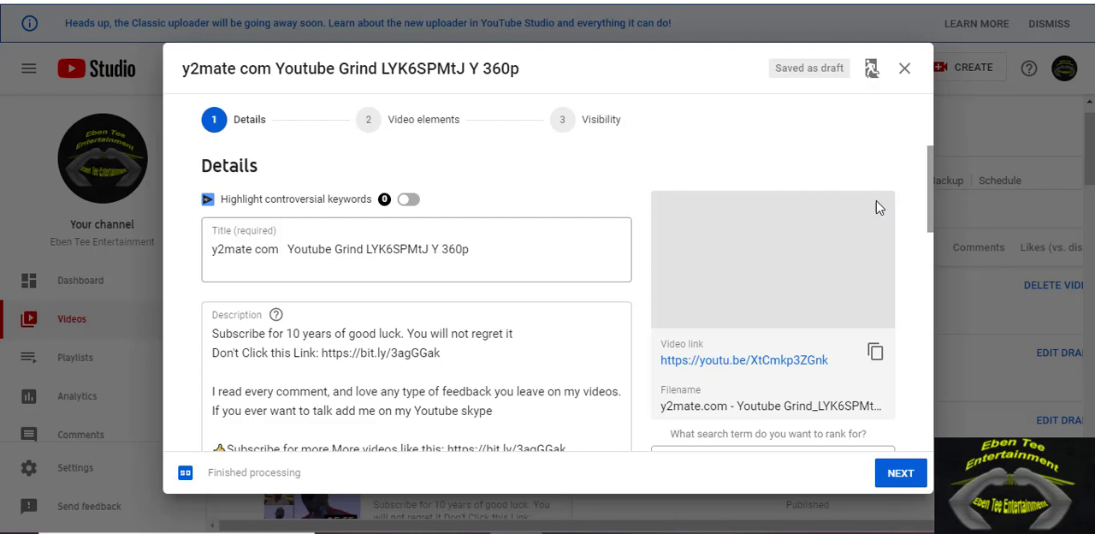
pyautogui.moveTo(355, 241)
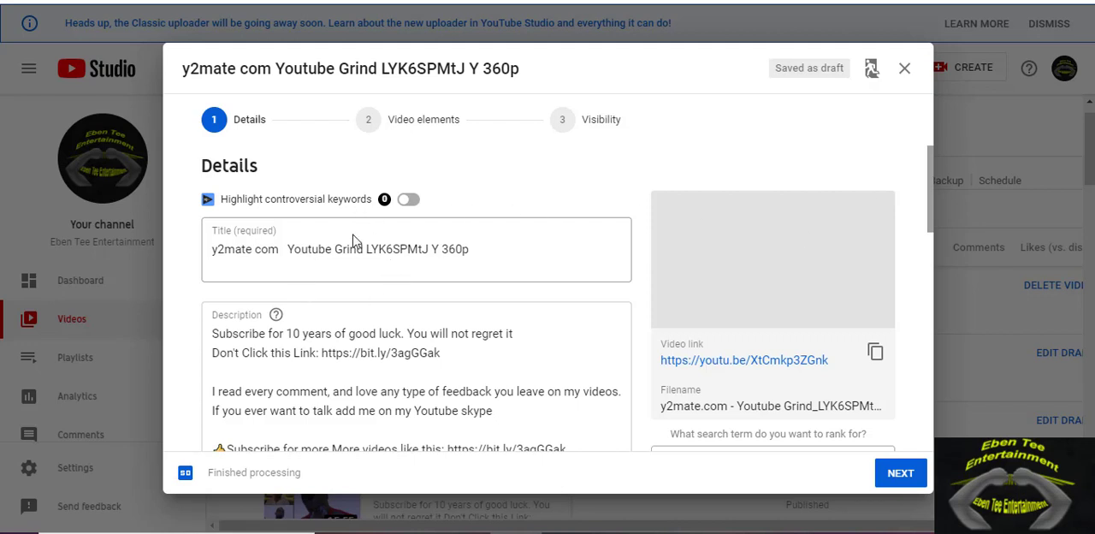
pyautogui.moveTo(509, 272)
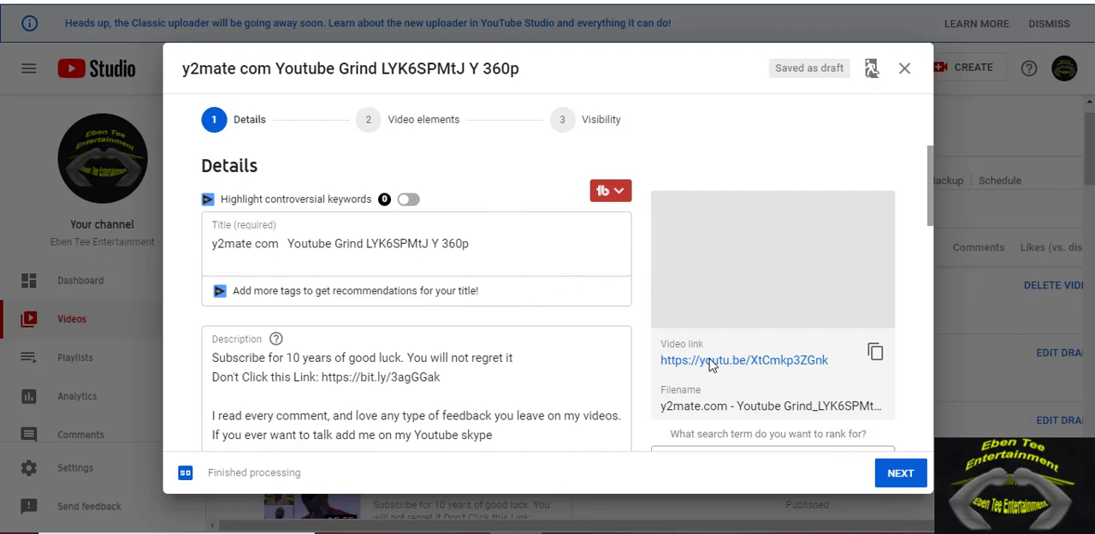
pyautogui.moveTo(680, 385)
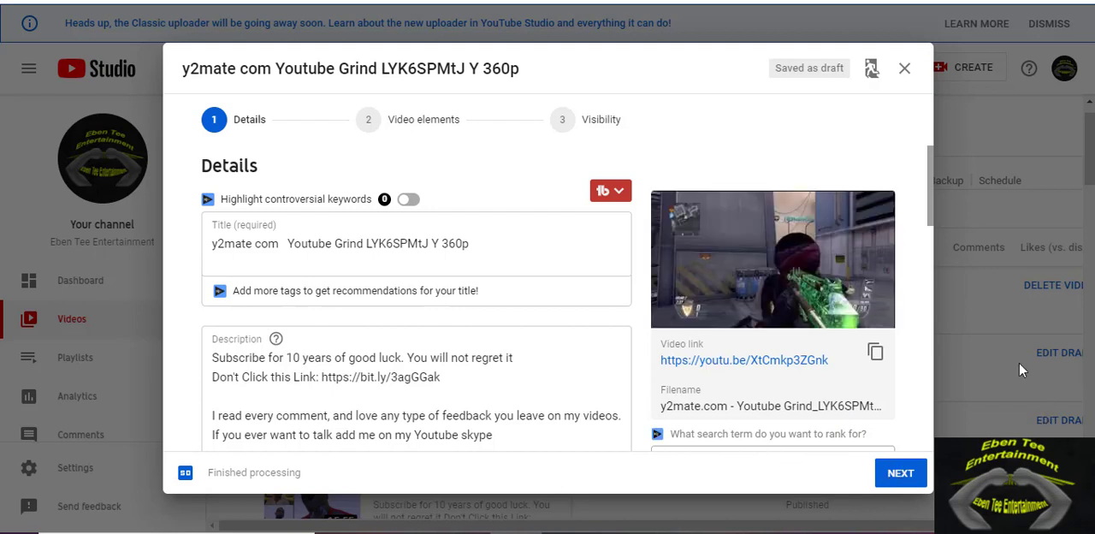
pyautogui.moveTo(904, 72)
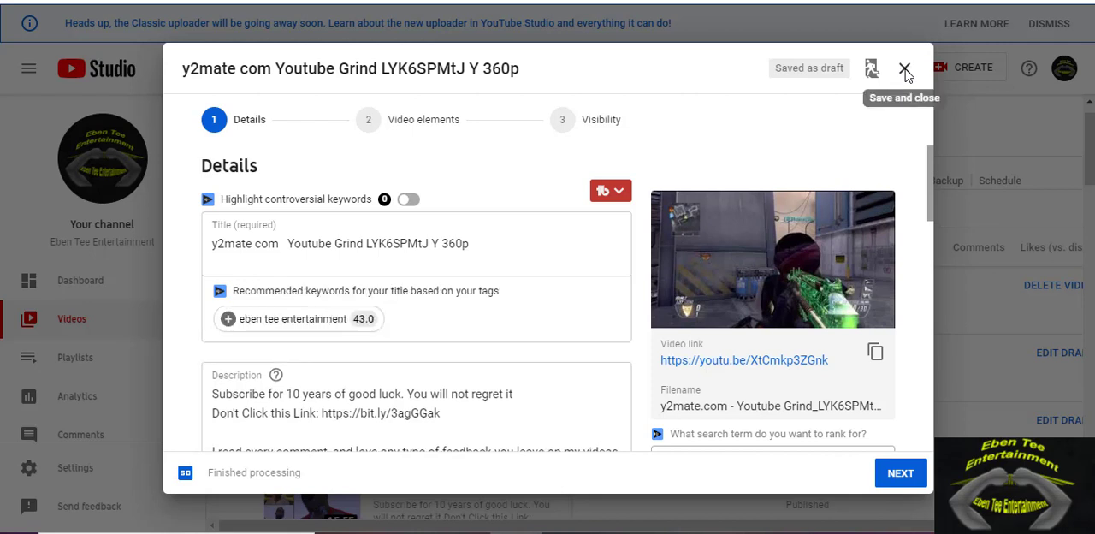
pyautogui.moveTo(906, 82)
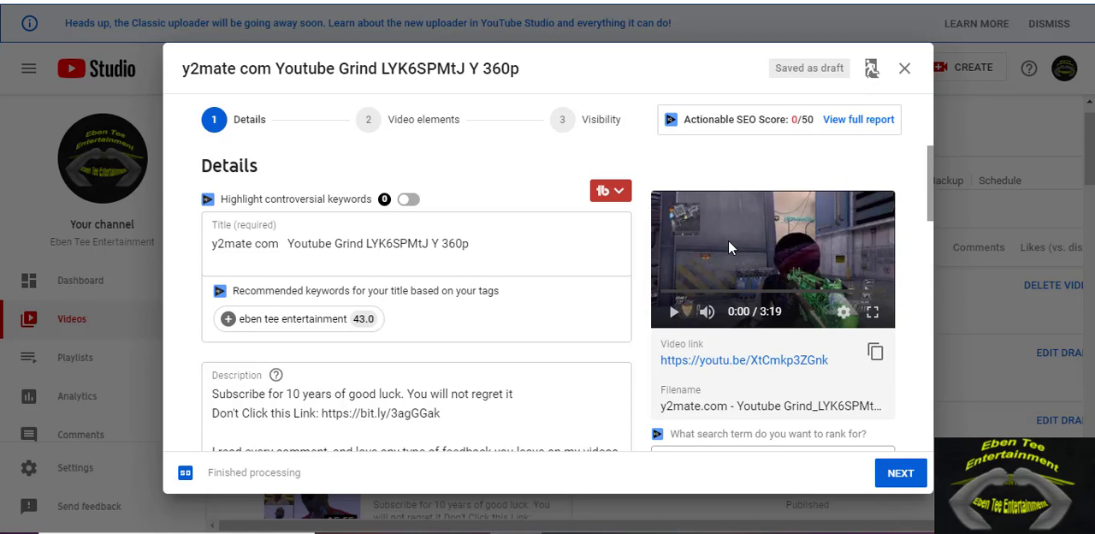
pyautogui.moveTo(652, 441)
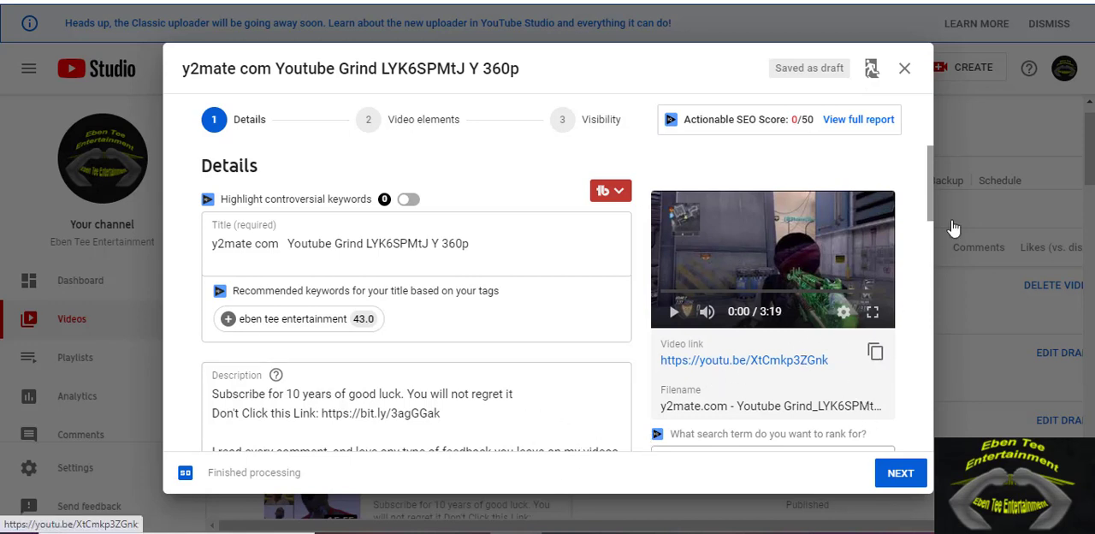
pyautogui.moveTo(904, 69)
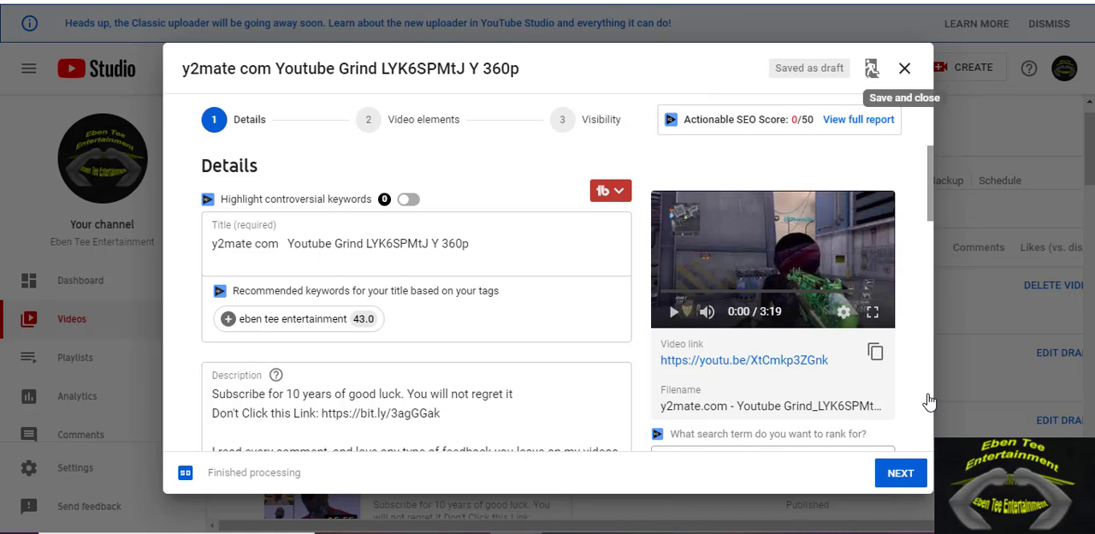
pyautogui.click(871, 67)
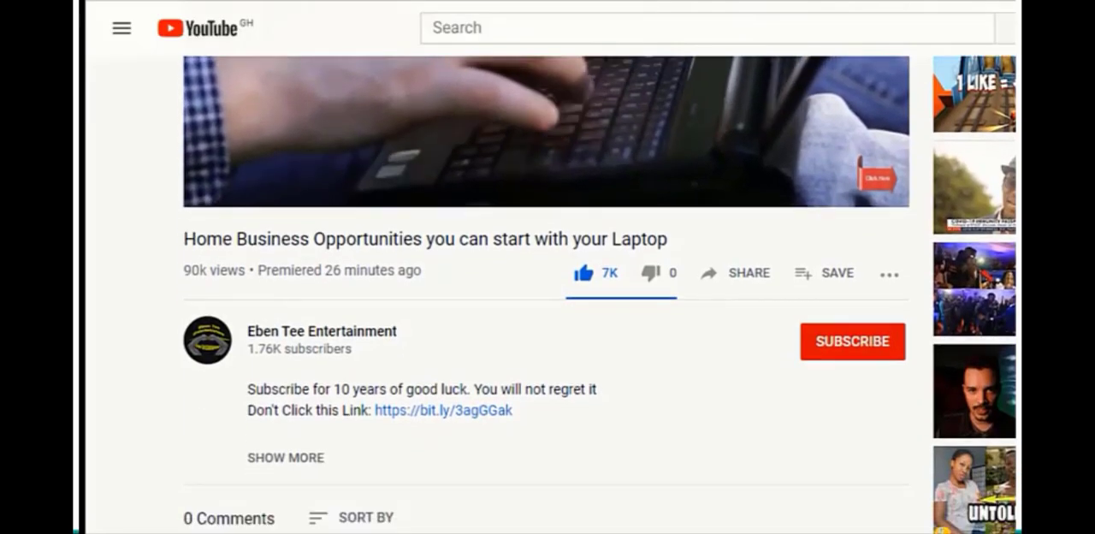
# Subscribe to Eben Tee Entertainment and set its notification bell to All.
pyautogui.scroll(-3)
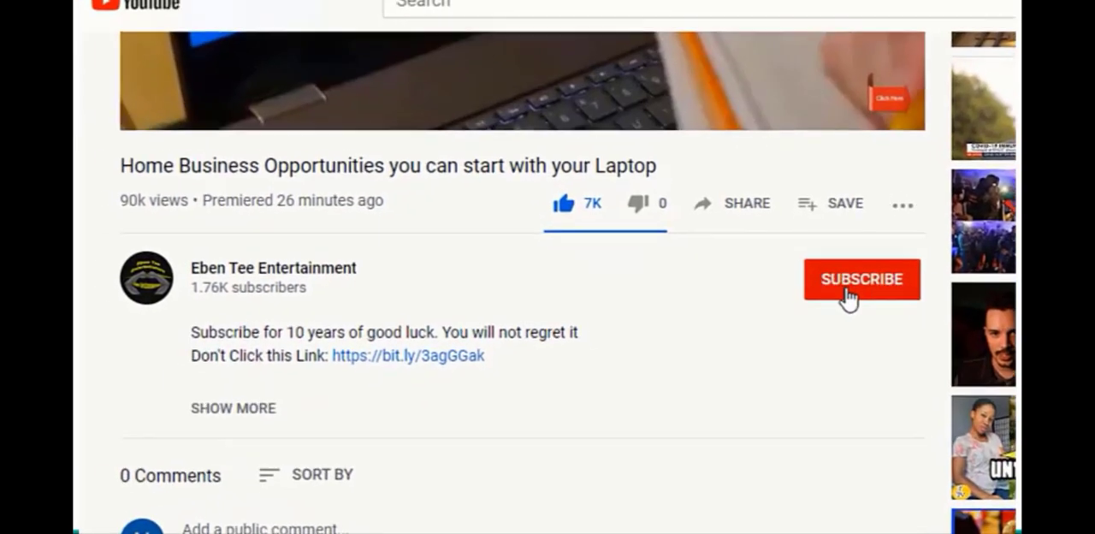
pyautogui.click(861, 279)
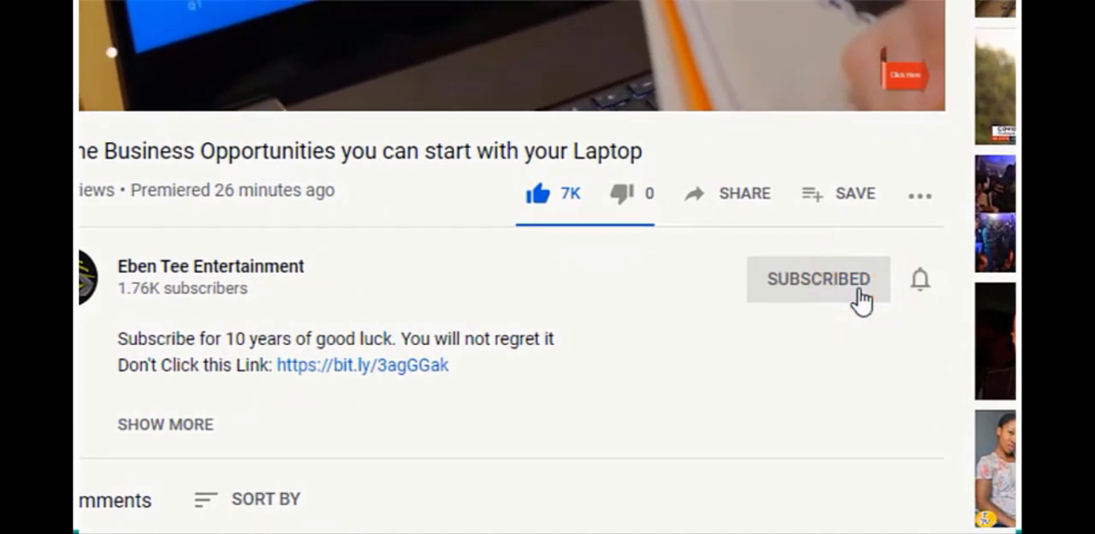
pyautogui.click(920, 279)
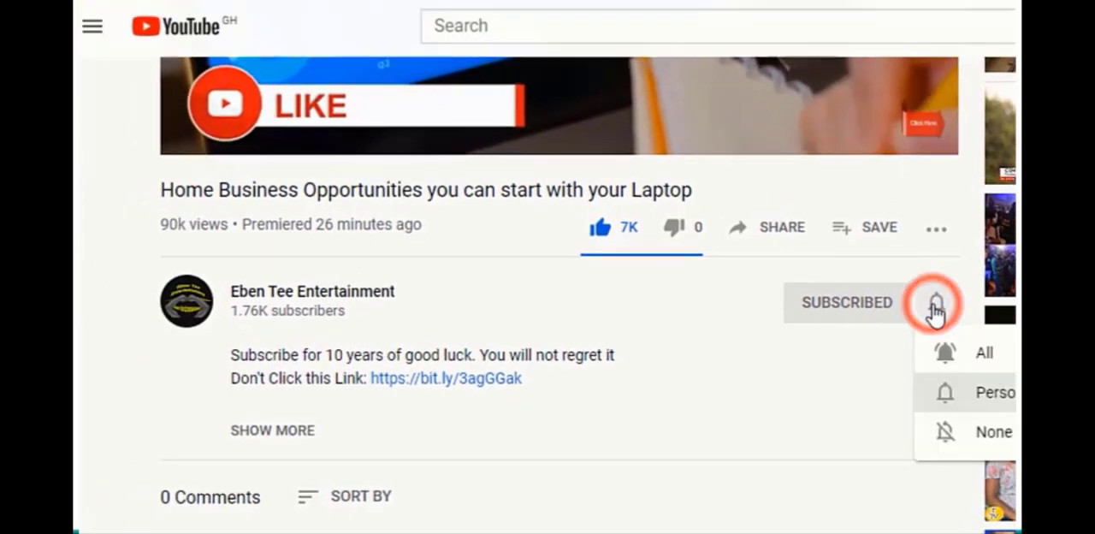
pyautogui.click(936, 303)
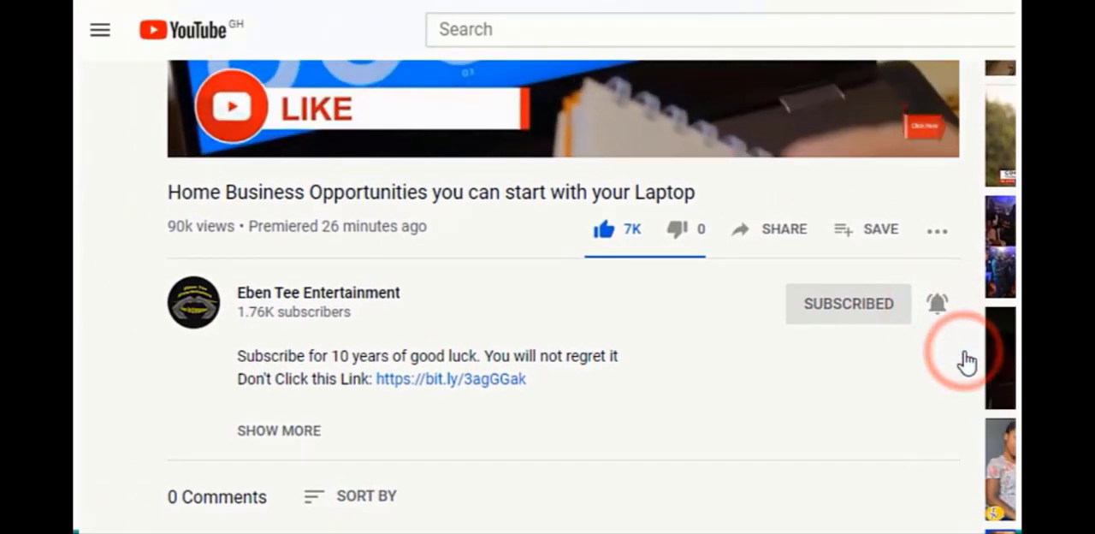